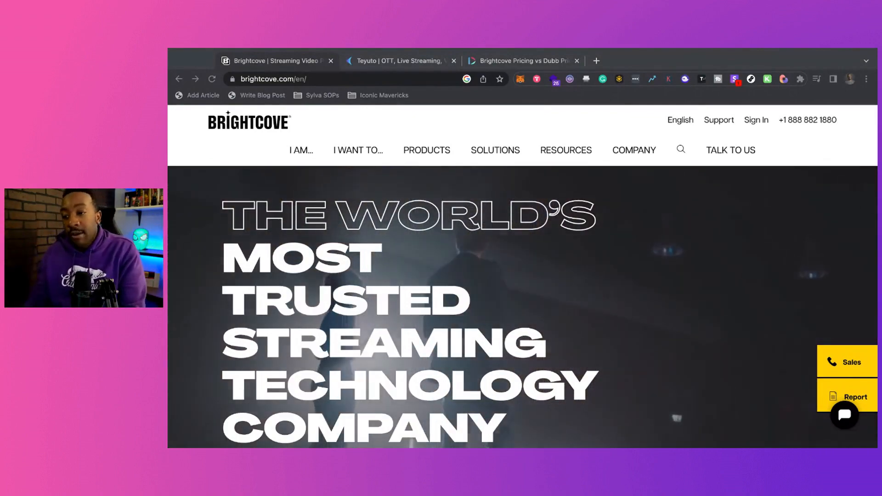
- Scroll down through the current page and switch to the Teyuto homepage tab
scroll("down", 3)
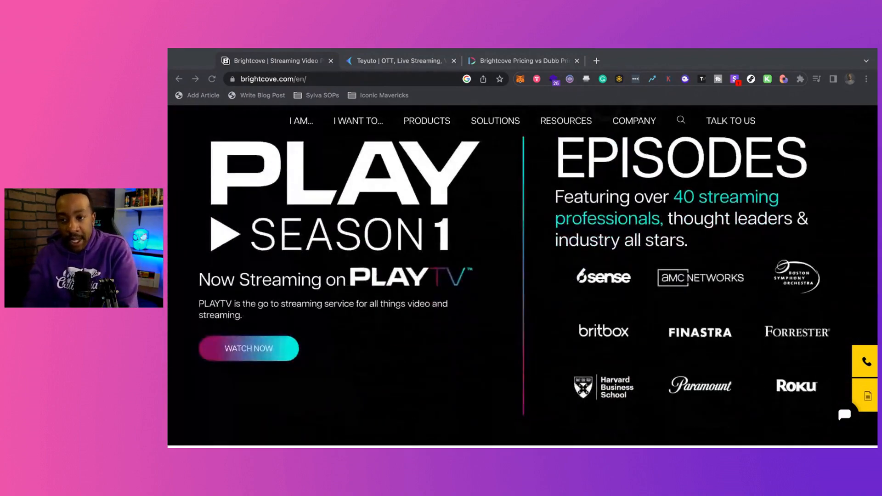
scroll("down", 3)
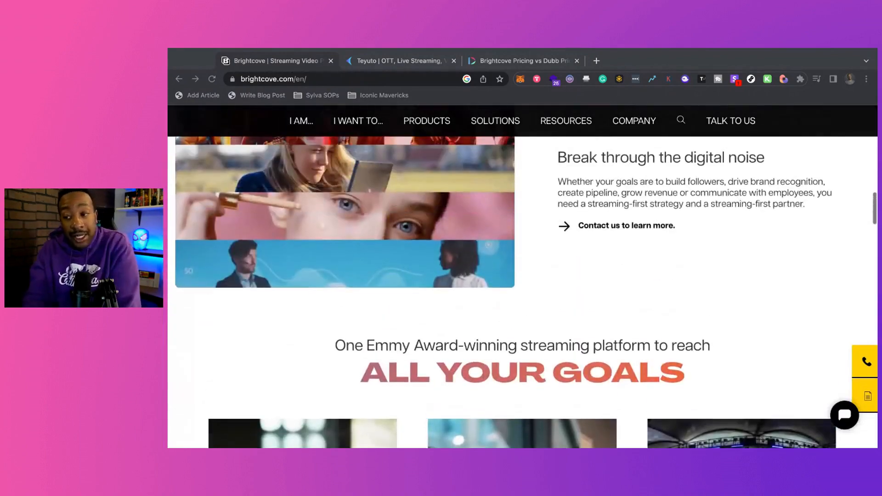
scroll("down", 3)
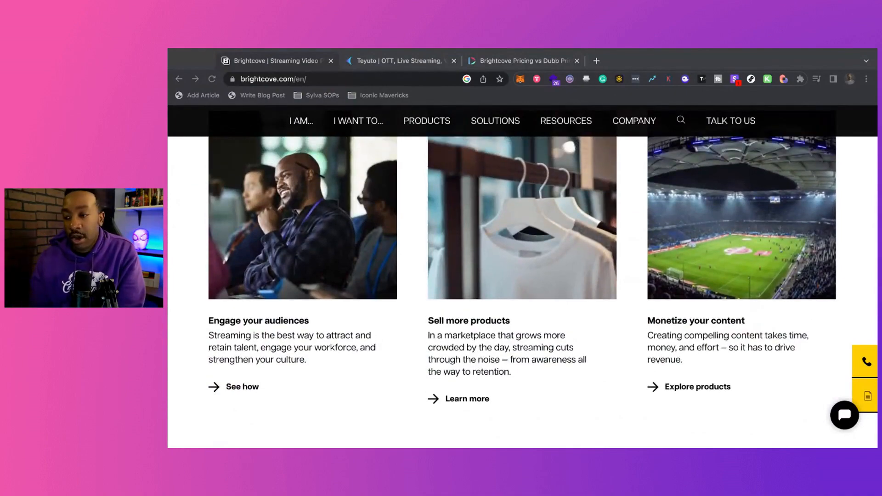
scroll("down", 3)
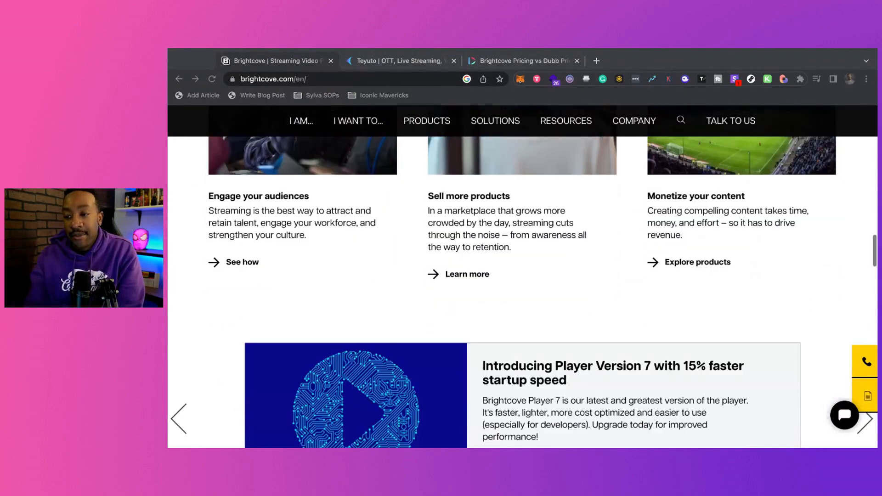
scroll("down", 3)
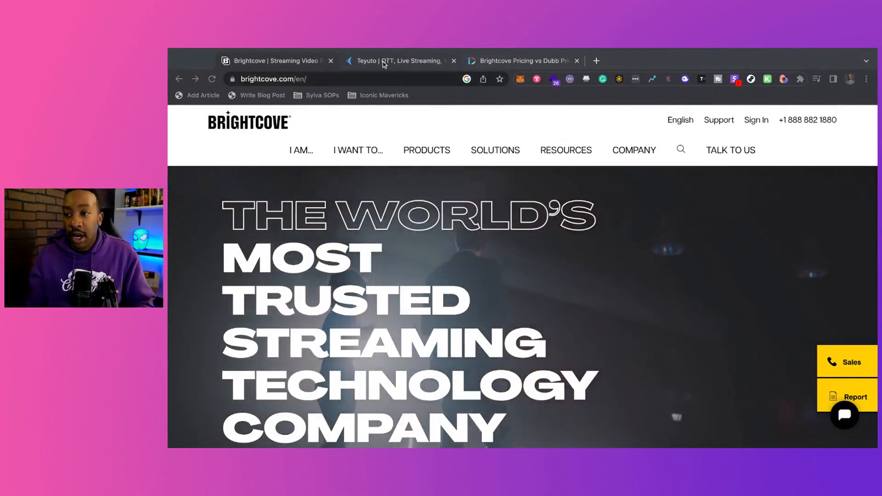
left_click(400, 61)
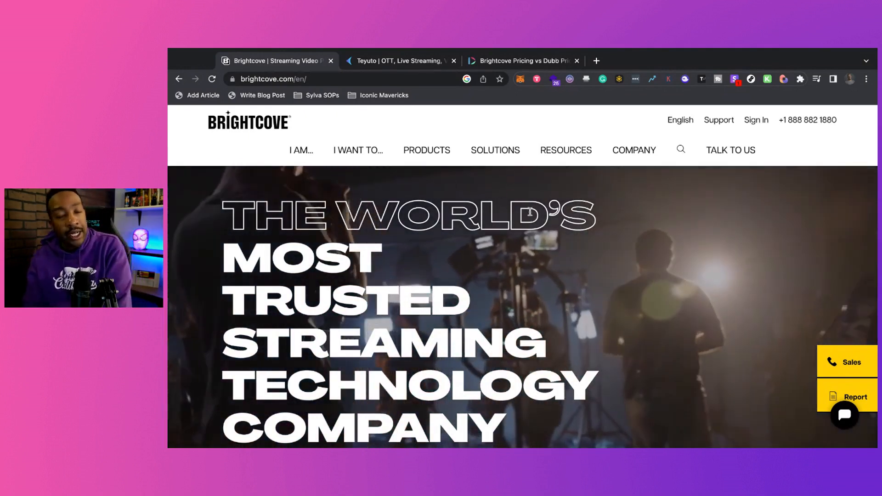
- Read Dubb's Brightcove pricing article down through the Starter plan to Dubb's entry plan
left_click(520, 60)
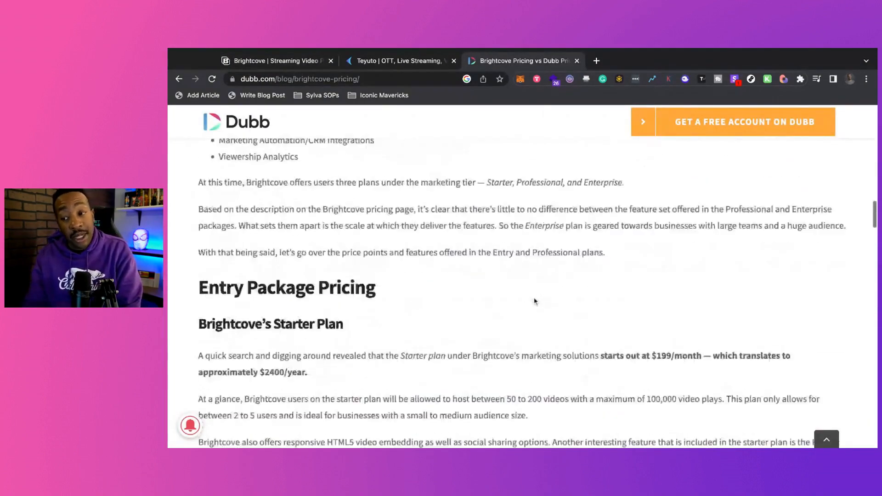
scroll("down", 3)
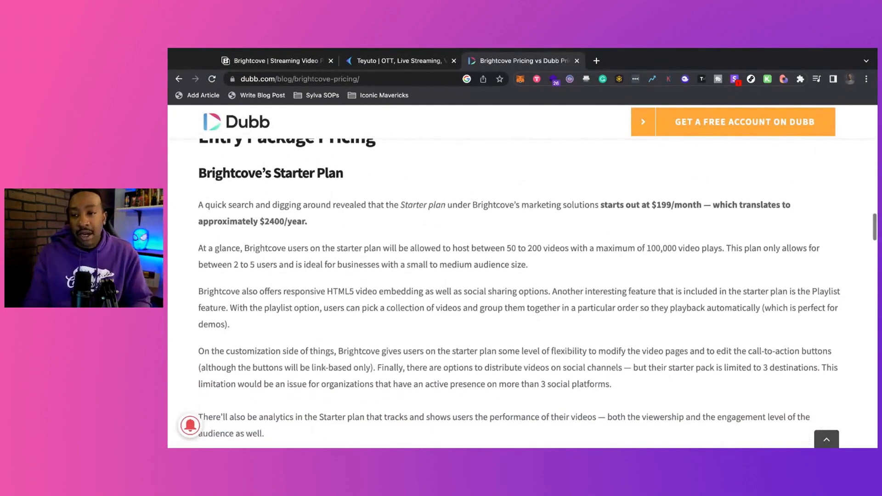
scroll("down", 3)
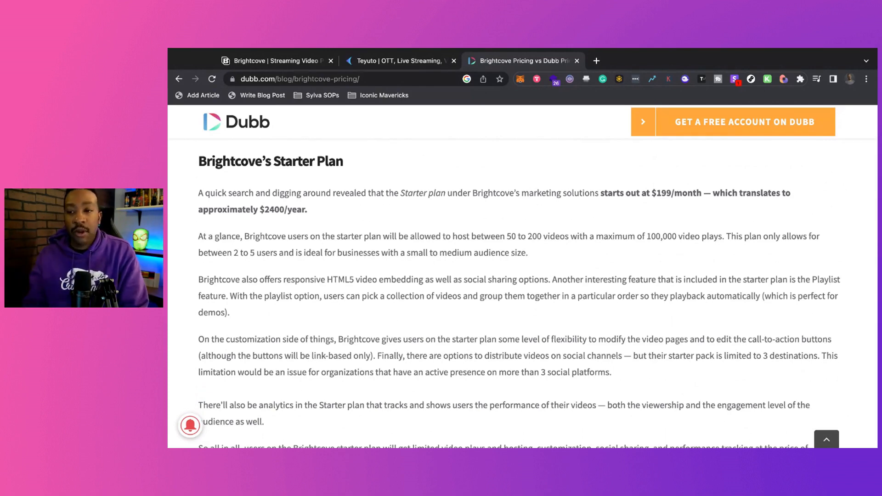
scroll("down", 3)
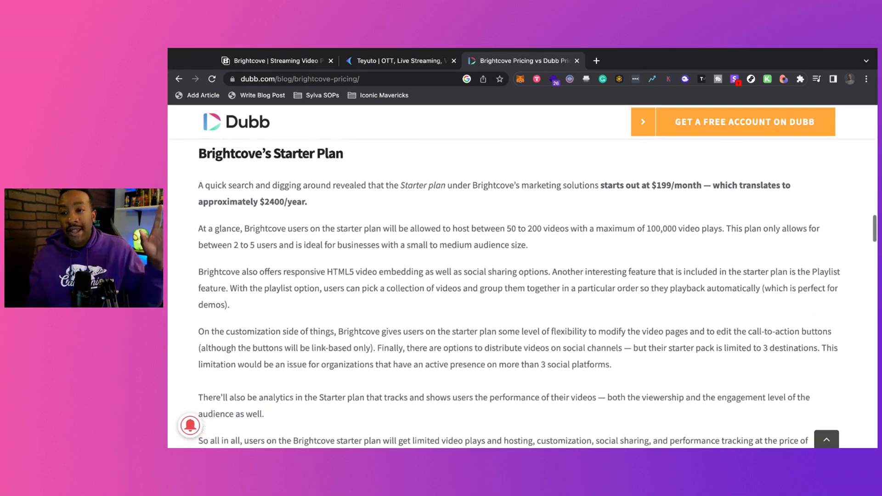
scroll("down", 3)
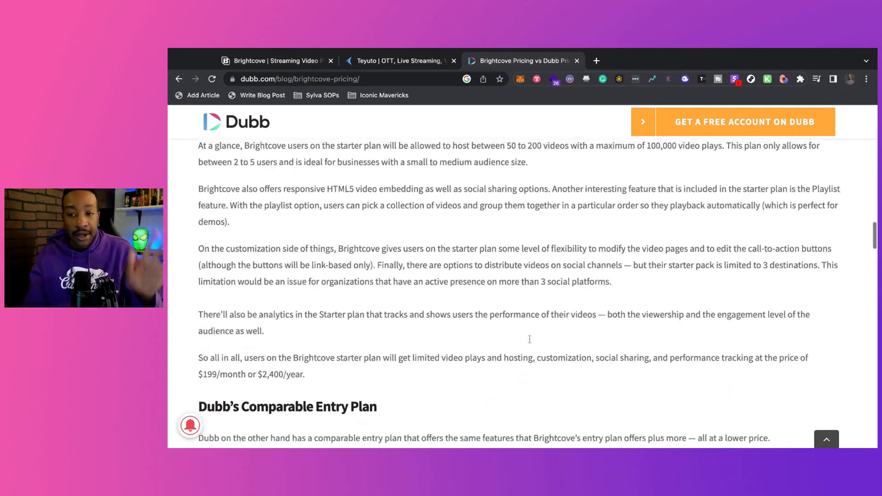
scroll("up", 3)
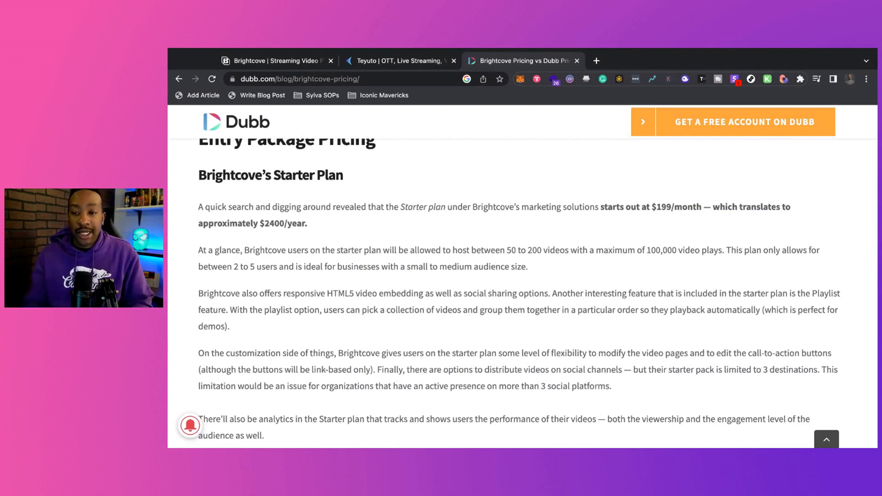
scroll("down", 3)
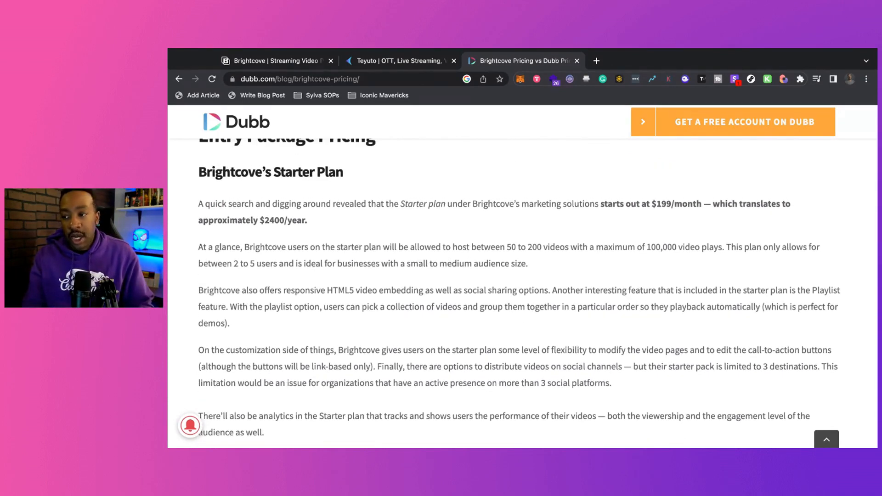
scroll("down", 3)
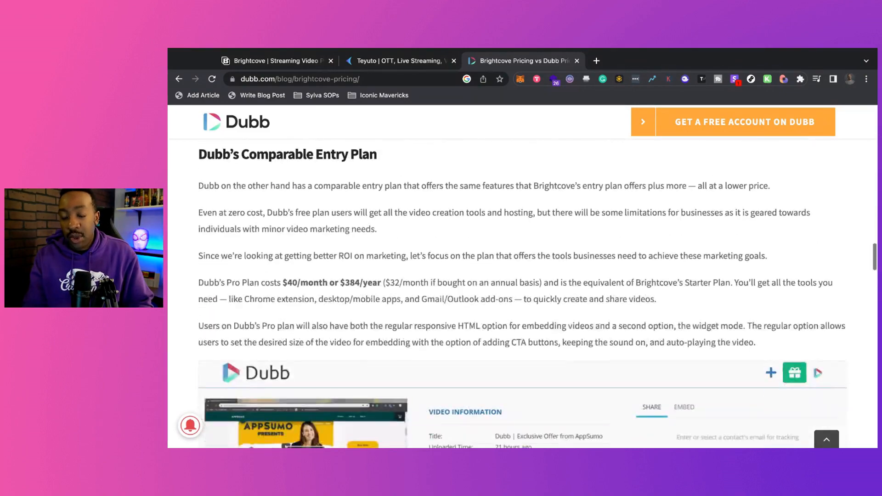
scroll("down", 3)
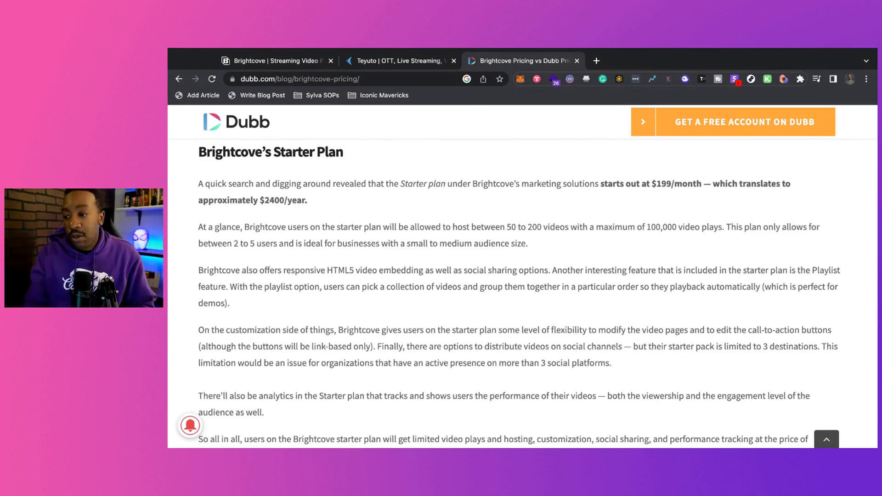
scroll("down", 3)
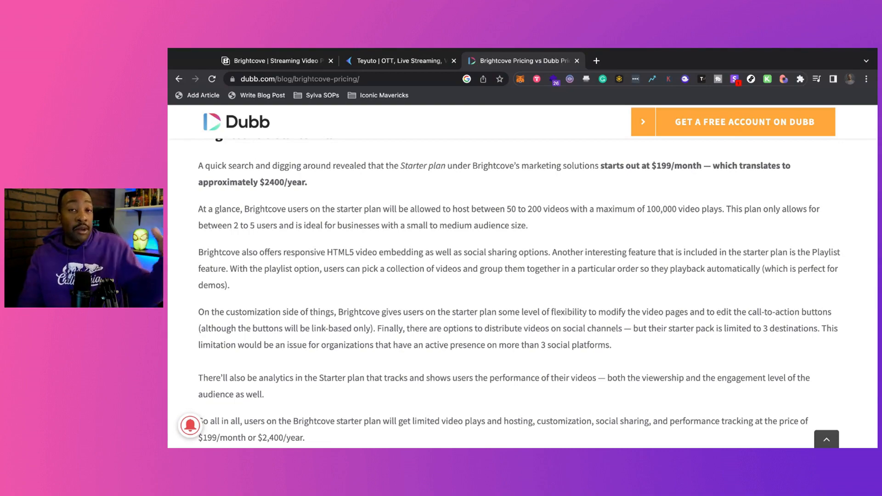
scroll("down", 3)
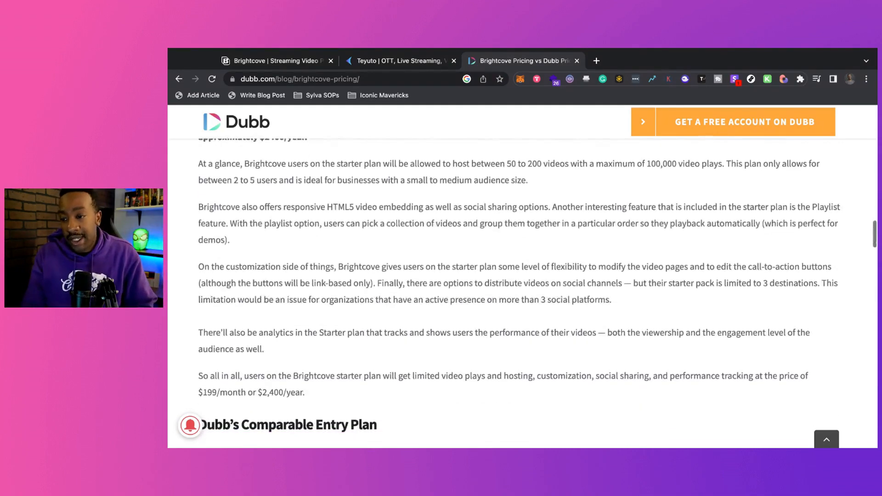
scroll("down", 3)
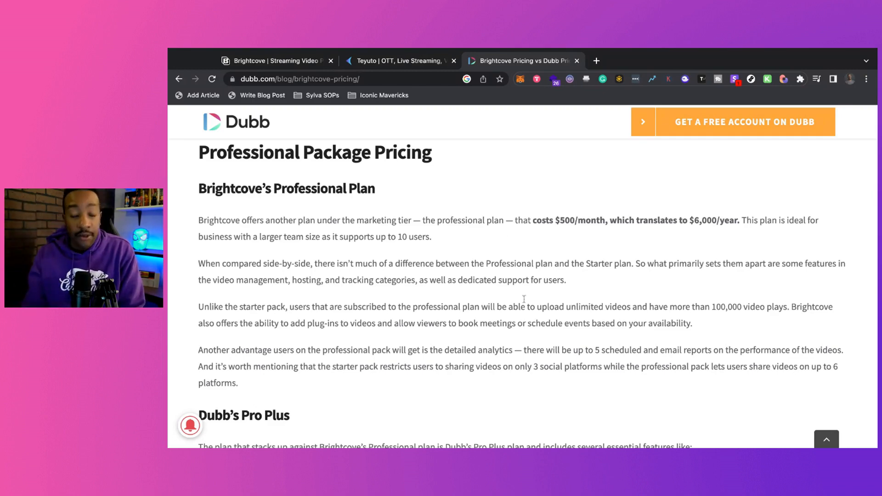
mouse_move(523, 211)
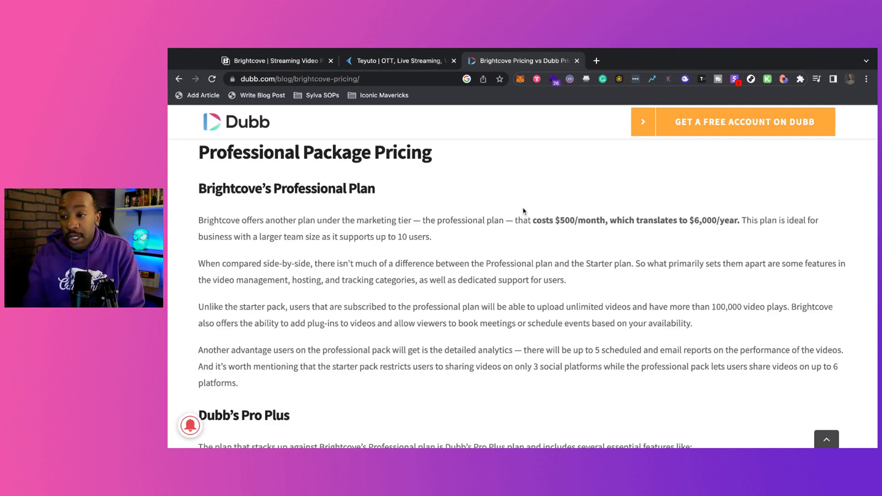
- Show Teyuto's pricing page with the Free, Essentials, Premium and teyutoprime plans
left_click(400, 61)
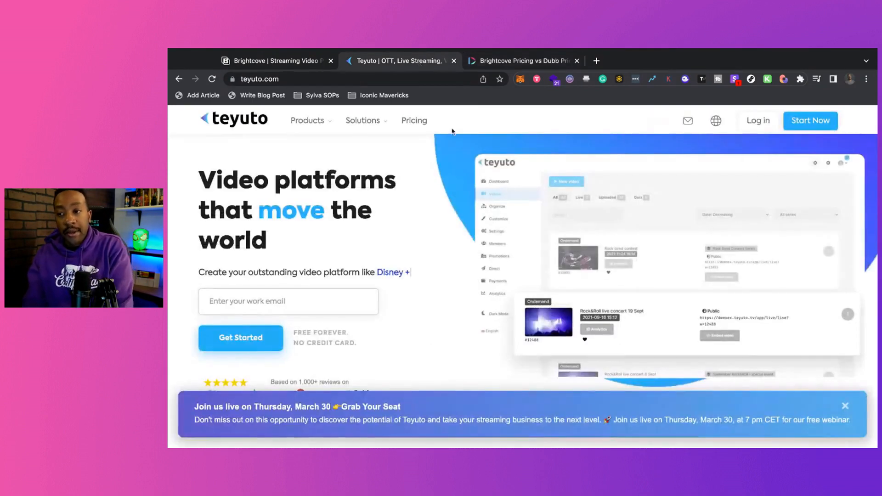
left_click(414, 120)
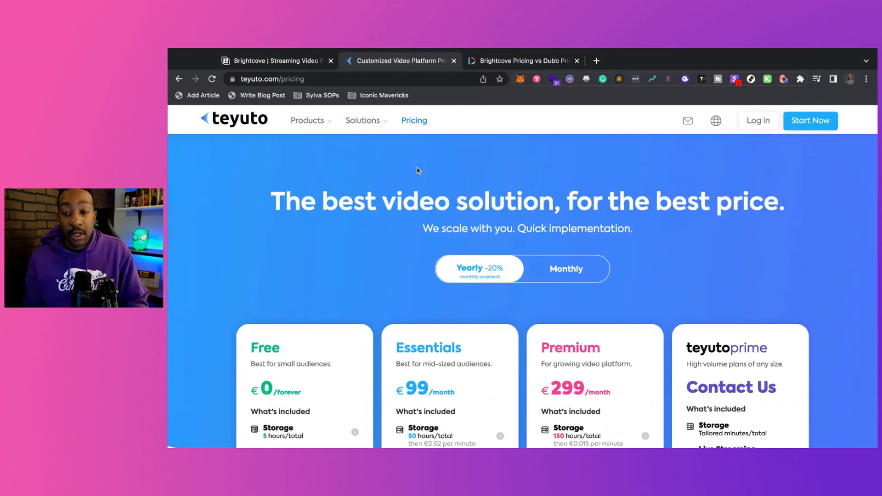
- Review the plan feature lists, then show the Products menu with functions, tools and all plans
scroll("down", 3)
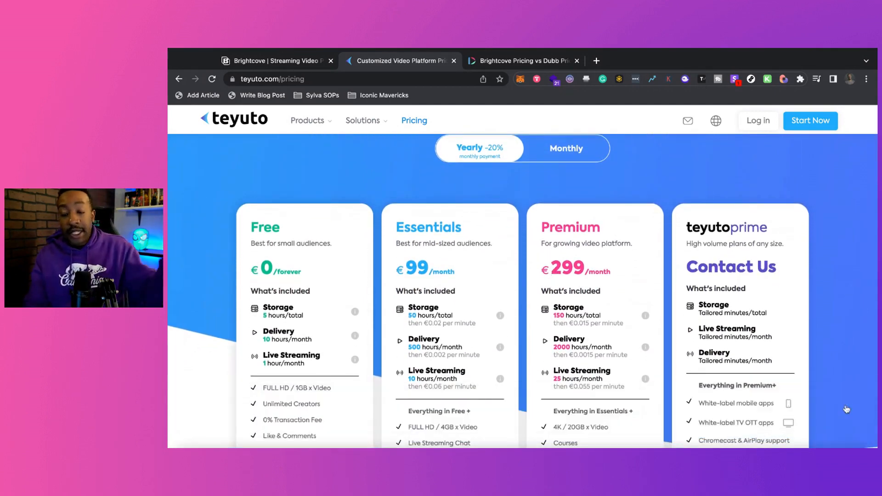
scroll("down", 3)
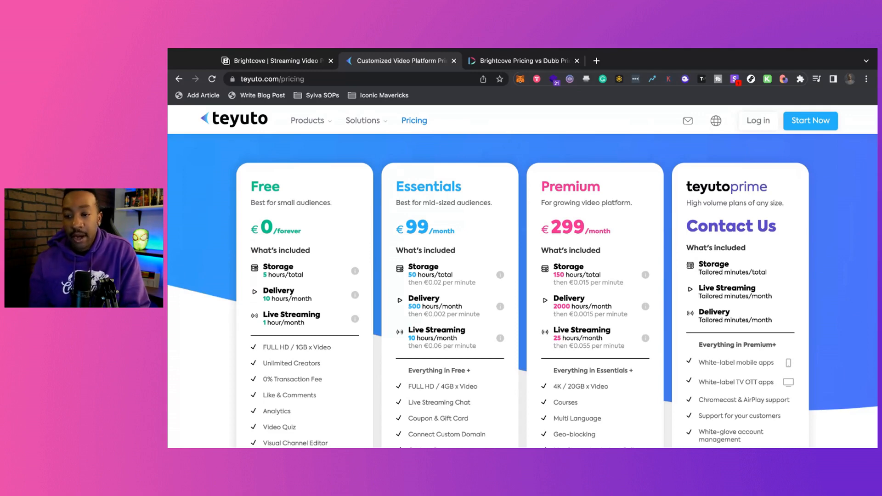
scroll("down", 3)
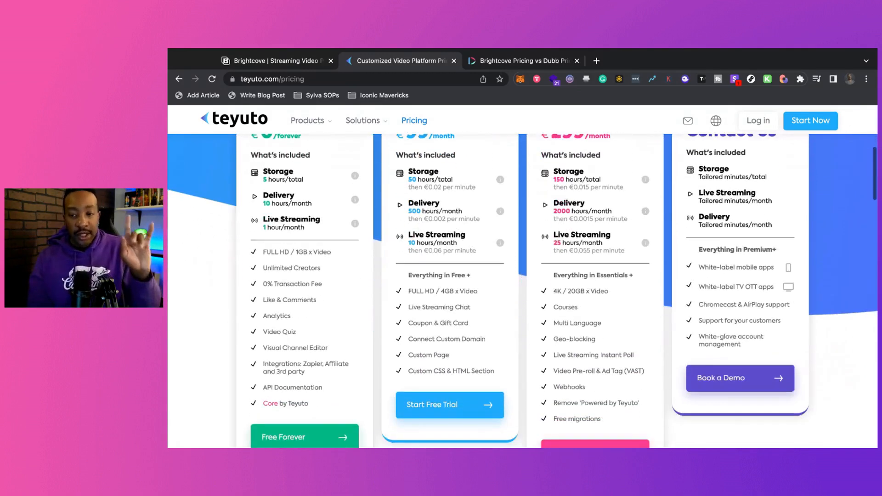
scroll("down", 3)
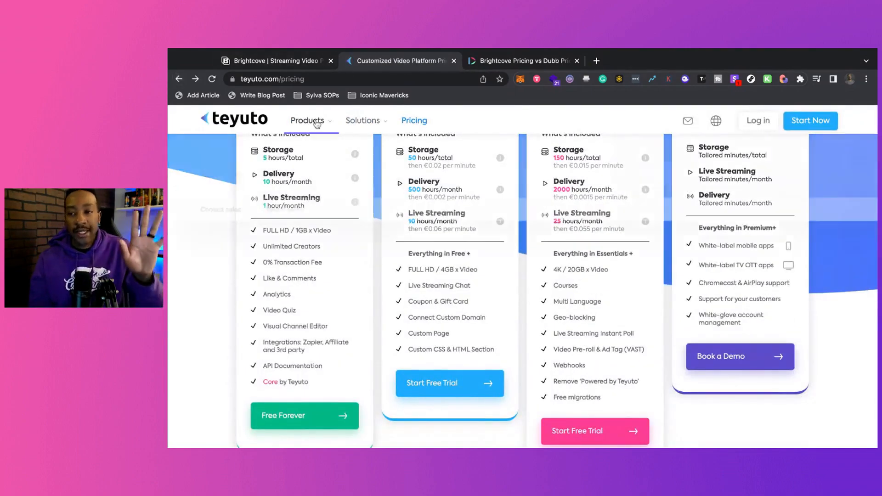
left_click(307, 120)
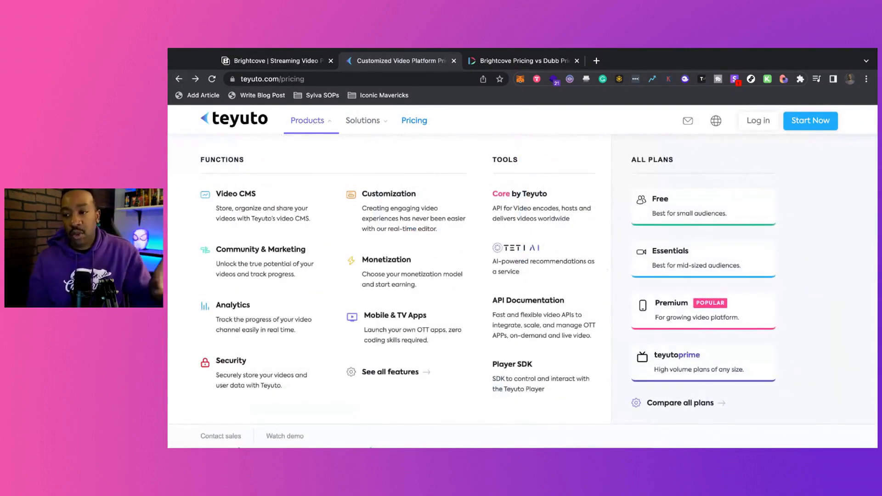
mouse_move(397, 232)
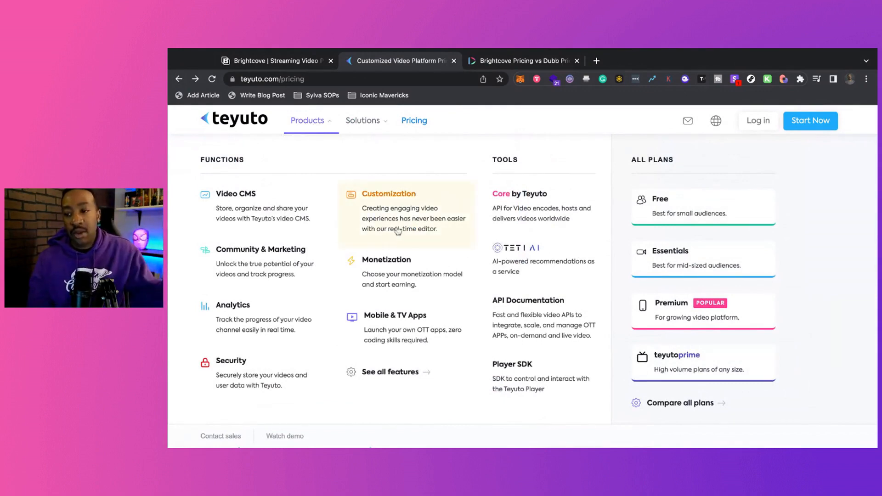
- View the Core by Teyuto API page's video infrastructure and API documentation sections
left_click(509, 194)
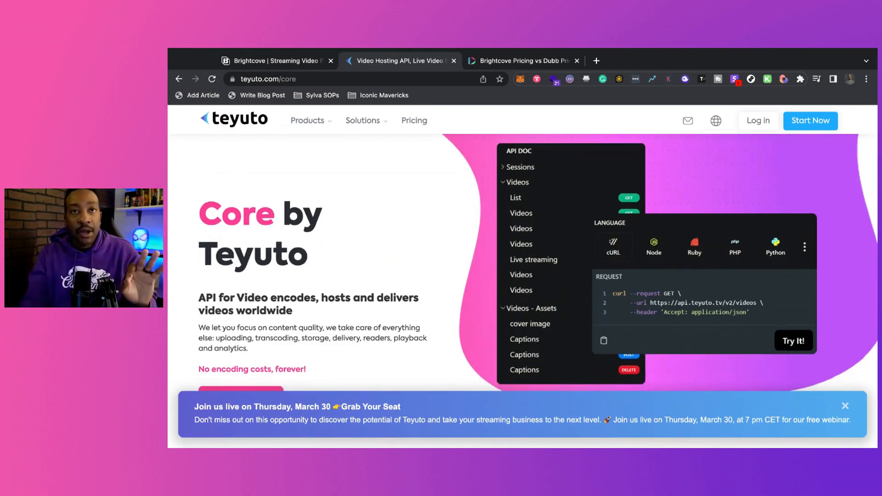
scroll("down", 3)
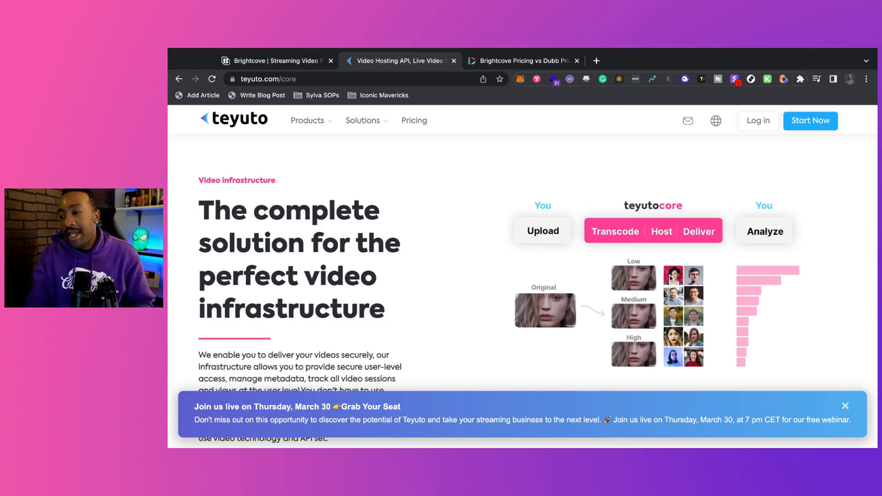
scroll("down", 3)
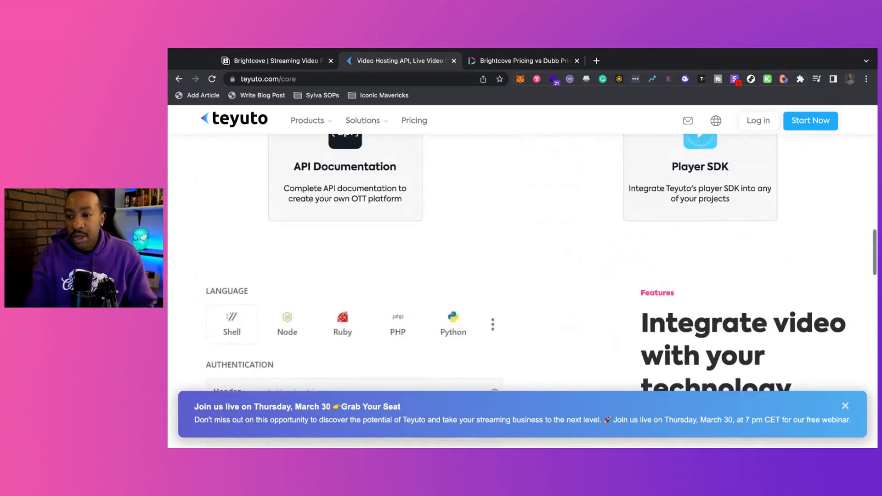
scroll("up", 3)
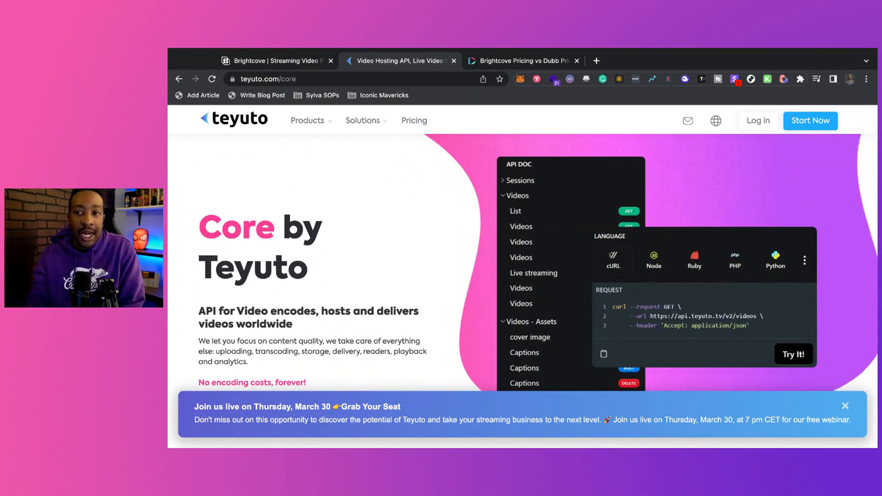
- Return to Teyuto pricing and review the plan cards, with Essentials €199 and Premium €359 monthly
left_click(414, 121)
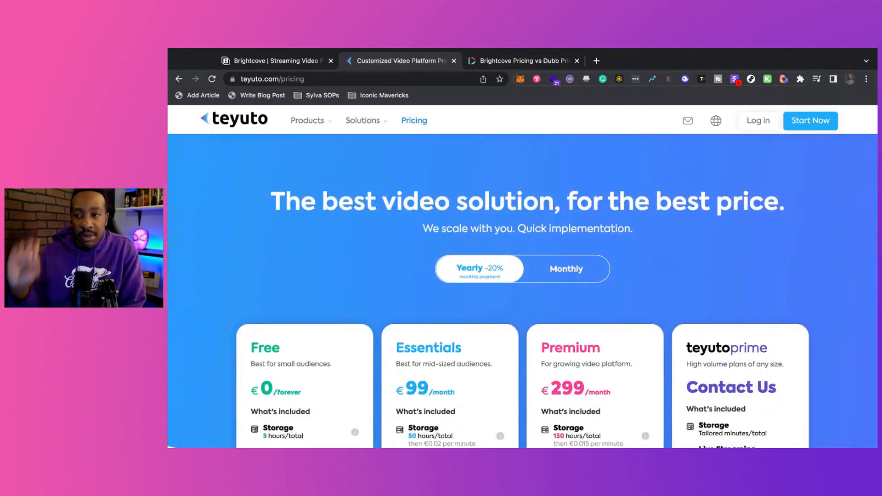
mouse_move(461, 302)
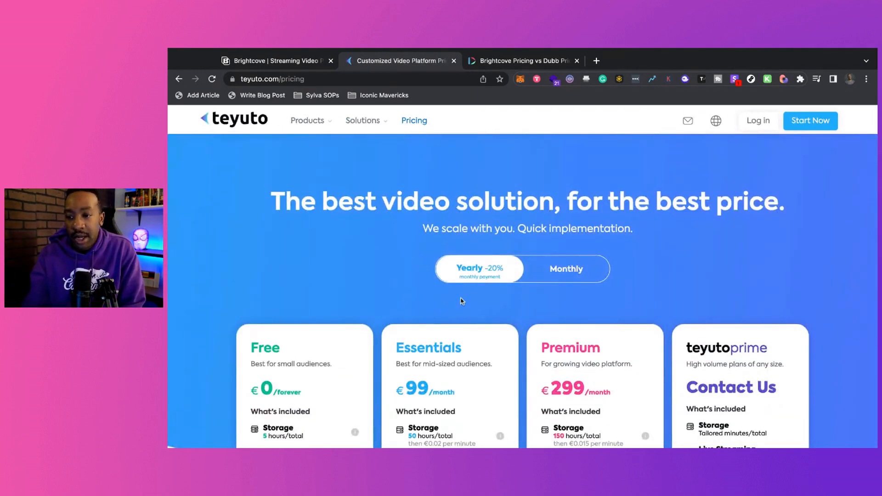
scroll("down", 3)
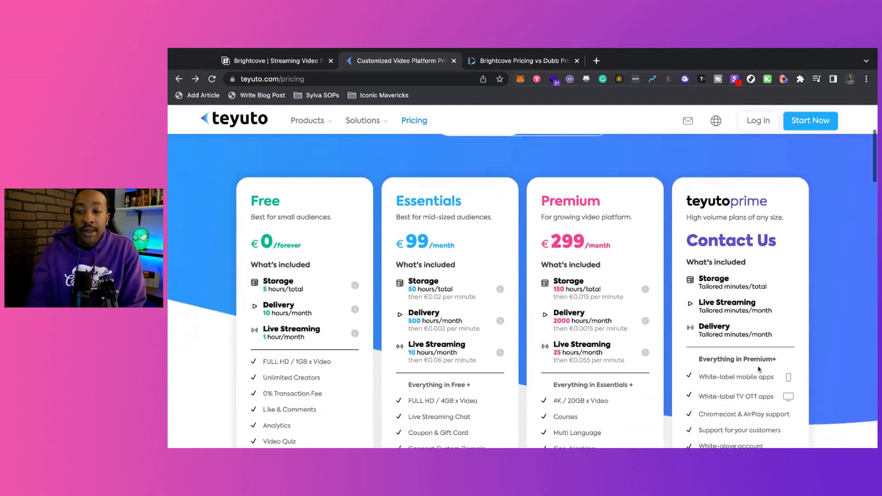
scroll("down", 3)
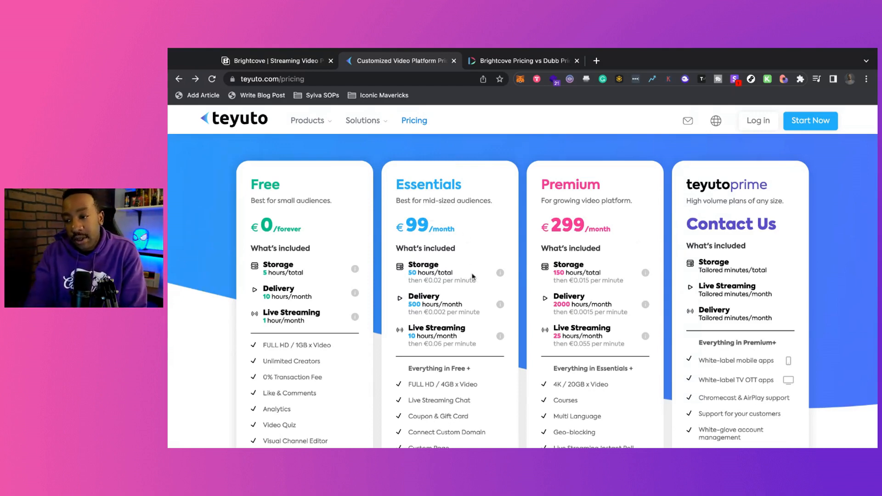
scroll("down", 3)
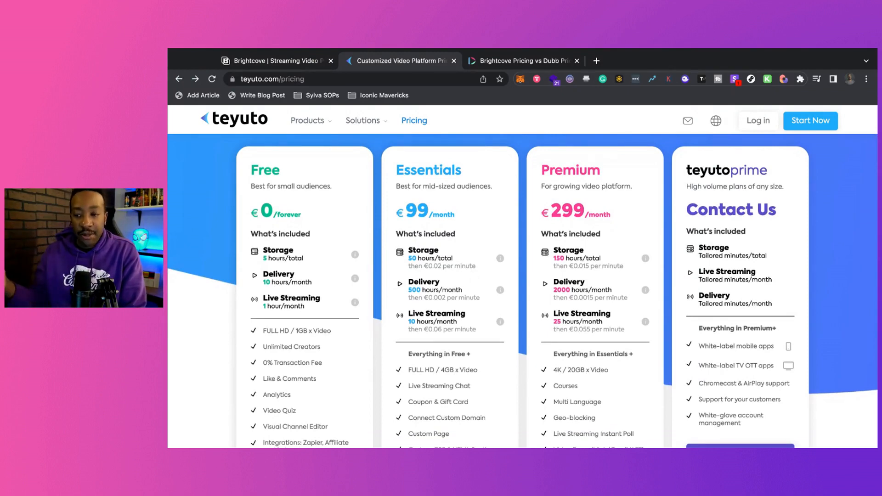
scroll("down", 3)
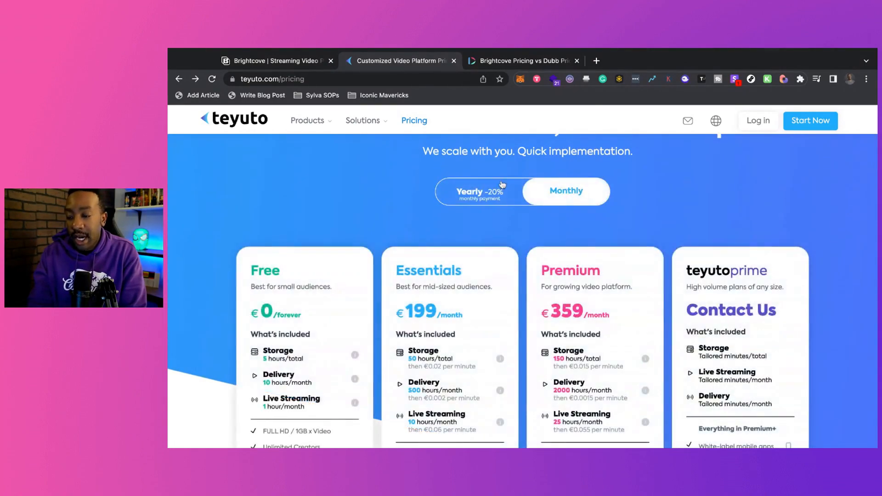
- Review yearly plan features down to the Book a Demo buttons, Essentials €99 and Premium €299
scroll("down", 3)
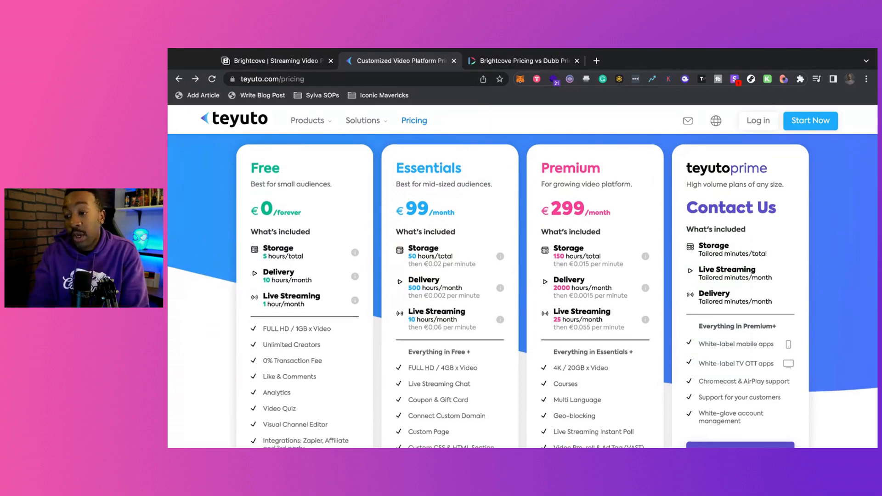
scroll("down", 3)
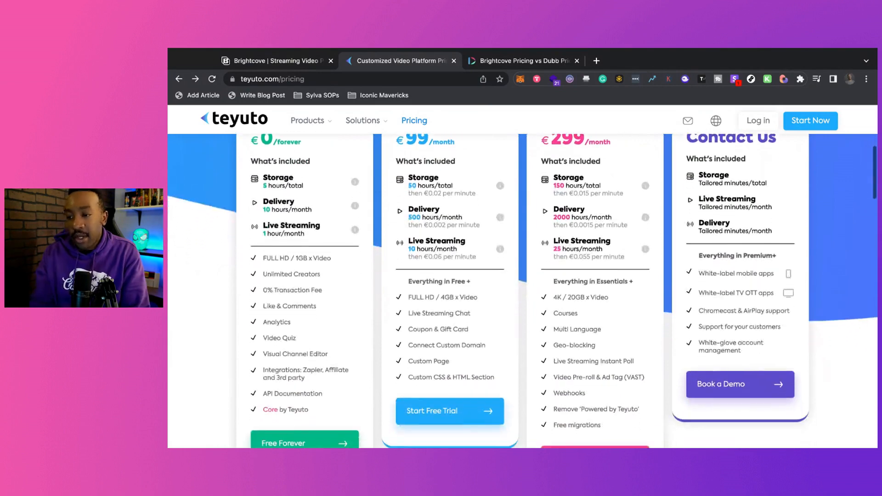
scroll("down", 3)
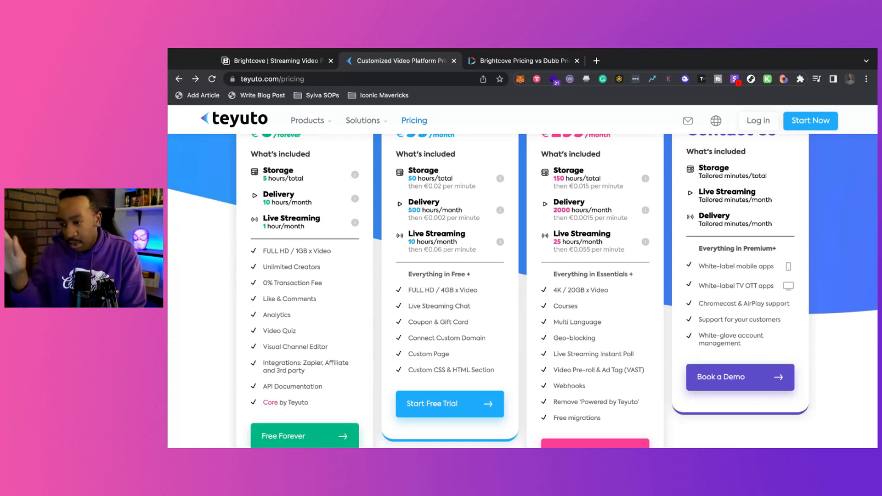
scroll("up", 3)
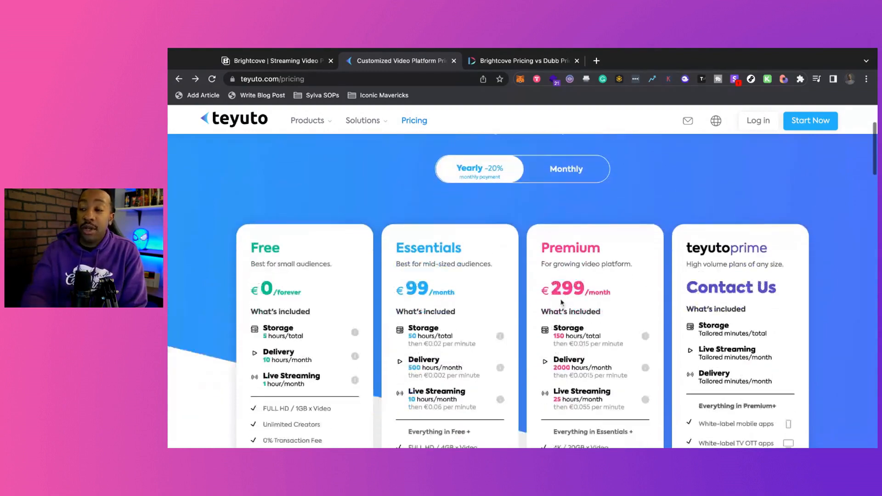
scroll("down", 3)
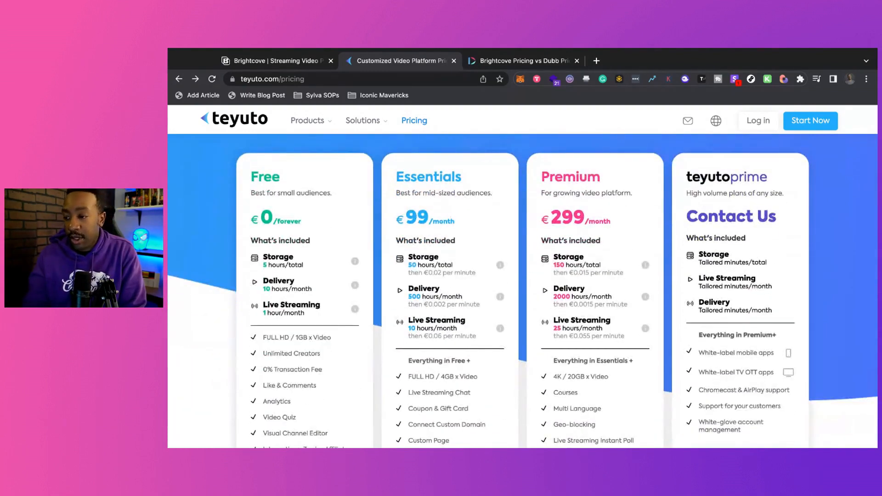
scroll("down", 3)
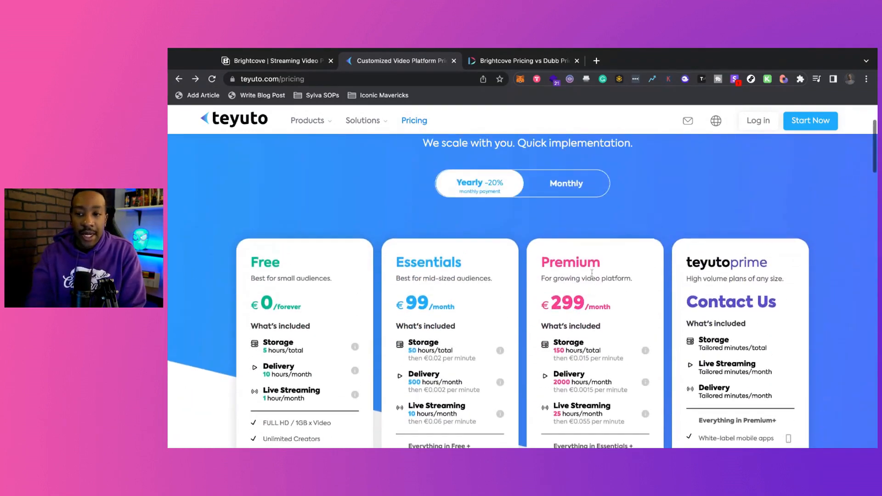
scroll("down", 3)
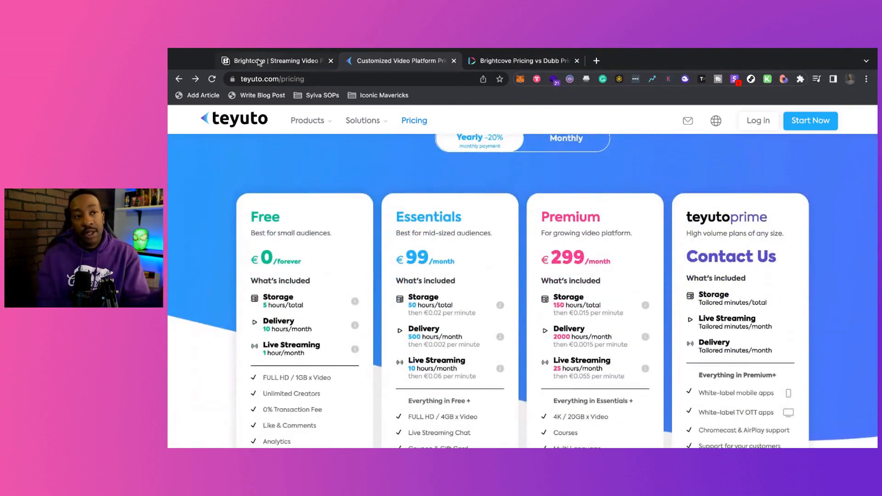
left_click(275, 61)
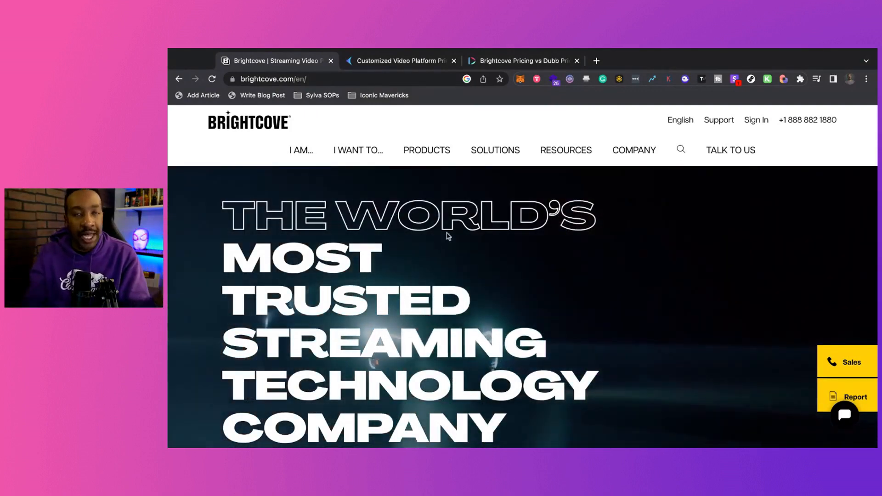
scroll("down", 3)
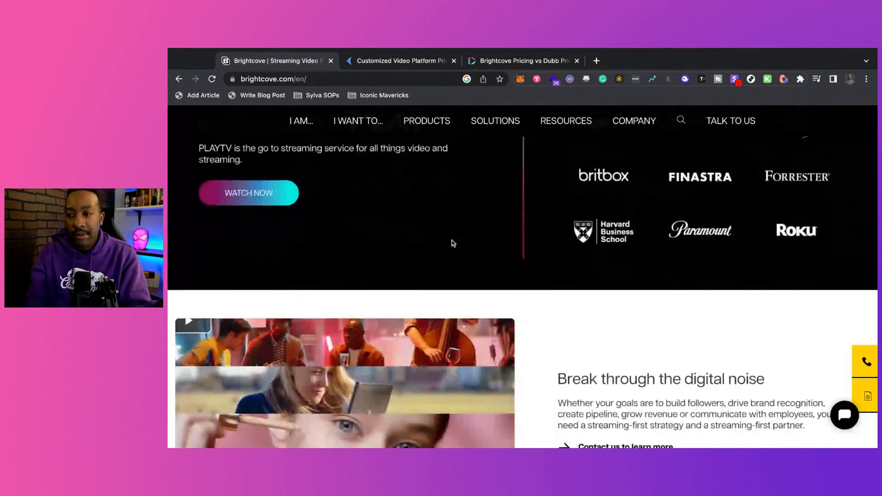
scroll("down", 3)
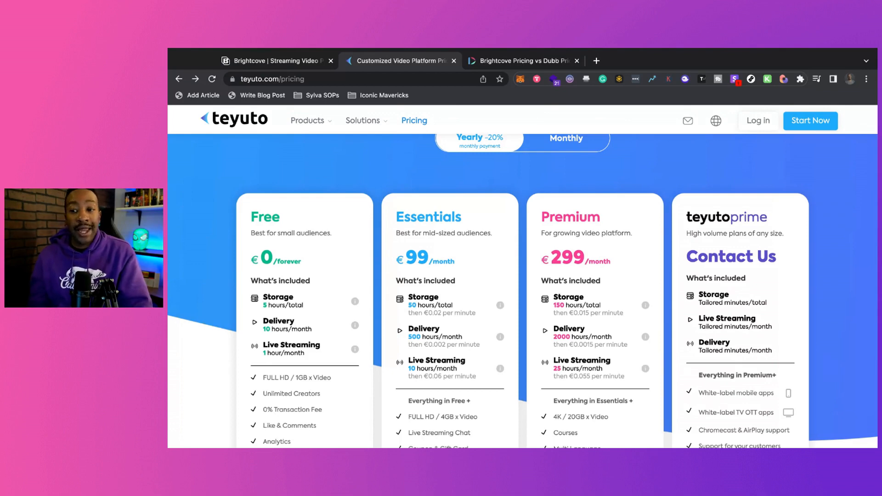
scroll("down", 3)
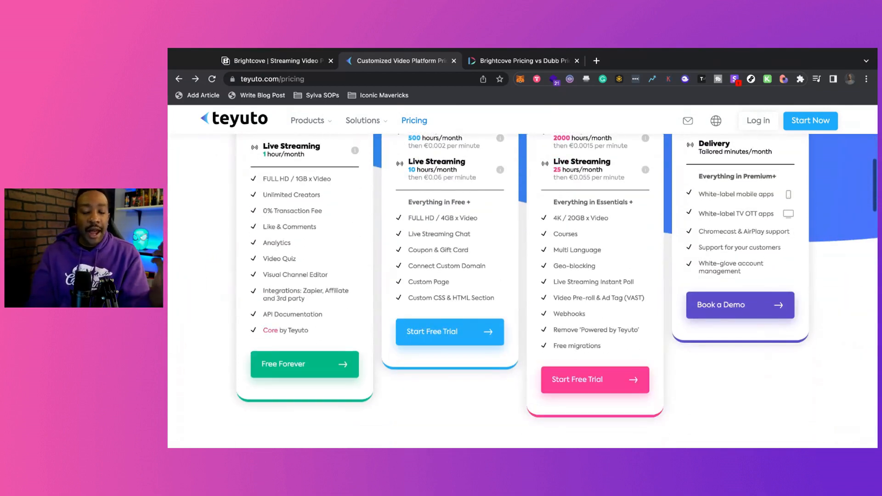